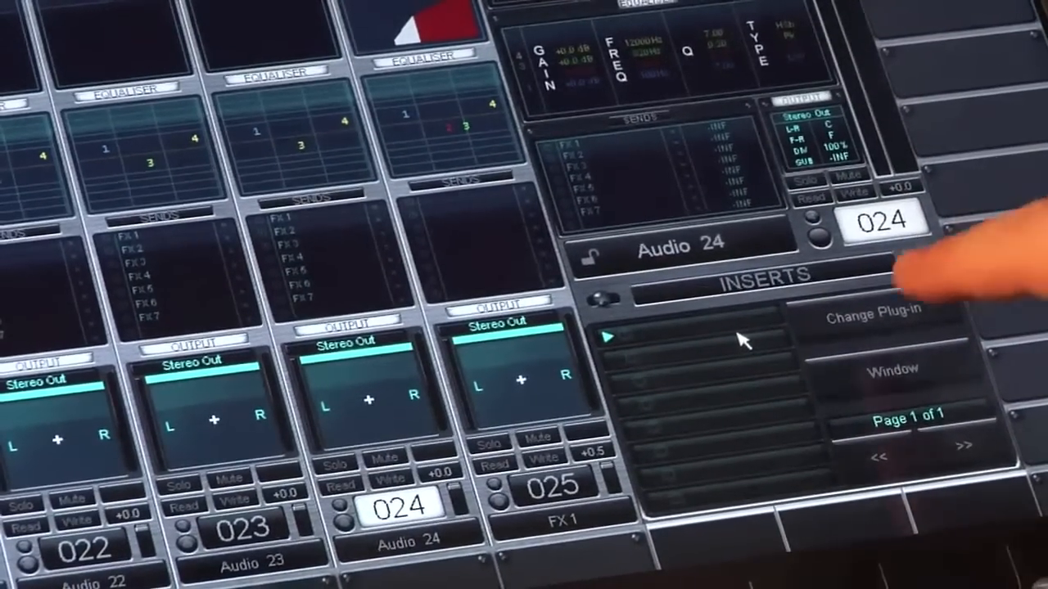
# Bring up the Change Plug-in list for Audio 24's first insert slot.
pyautogui.click(877, 318)
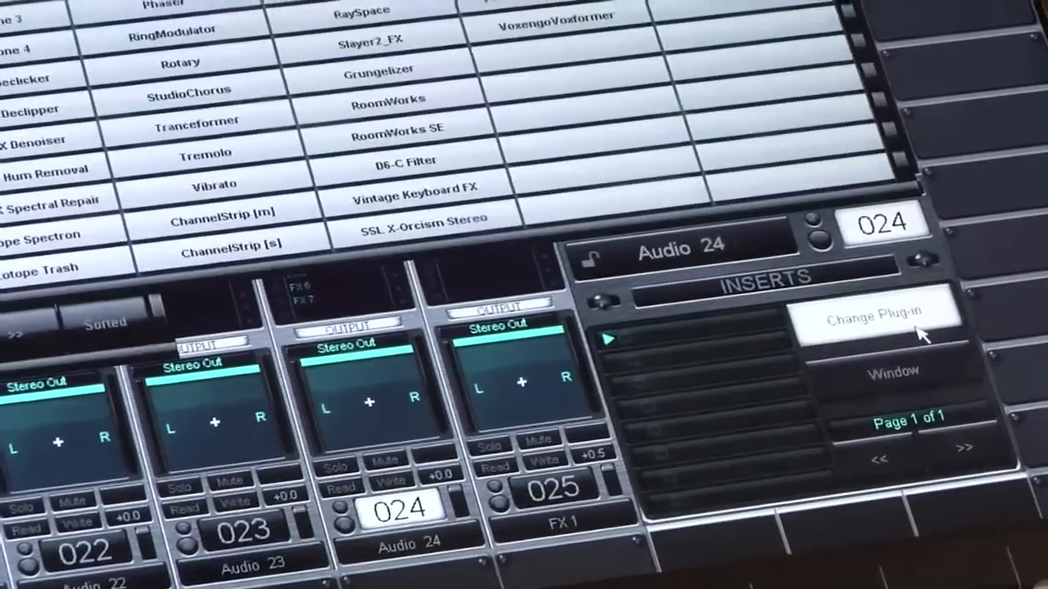